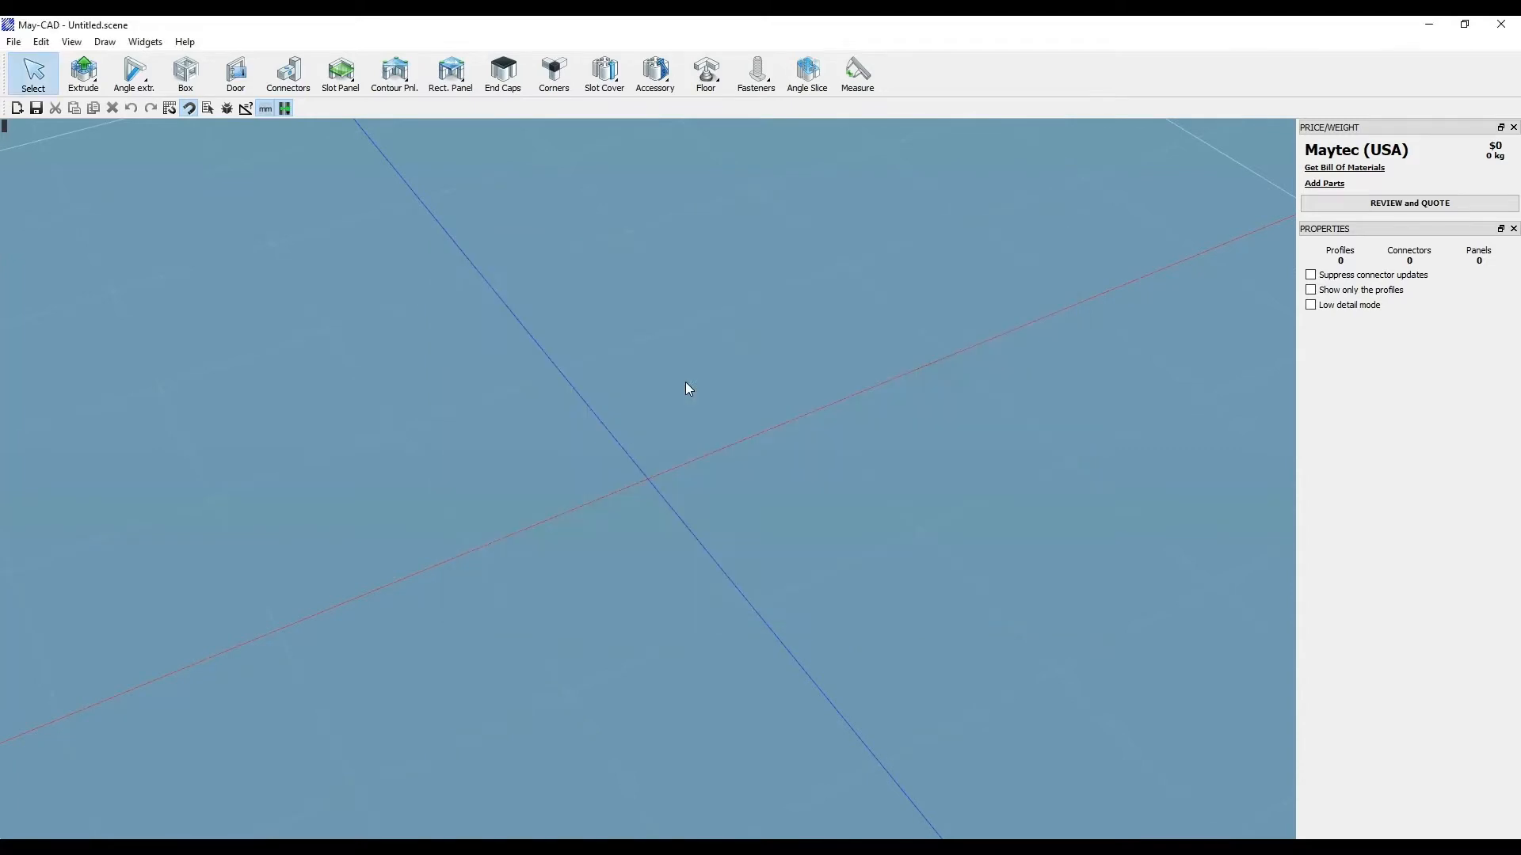
Extrude a vertical 40x80, 6E, LP profile upward from the scene origin ($39)
{"action": "left_click", "coordinate": [82, 74]}
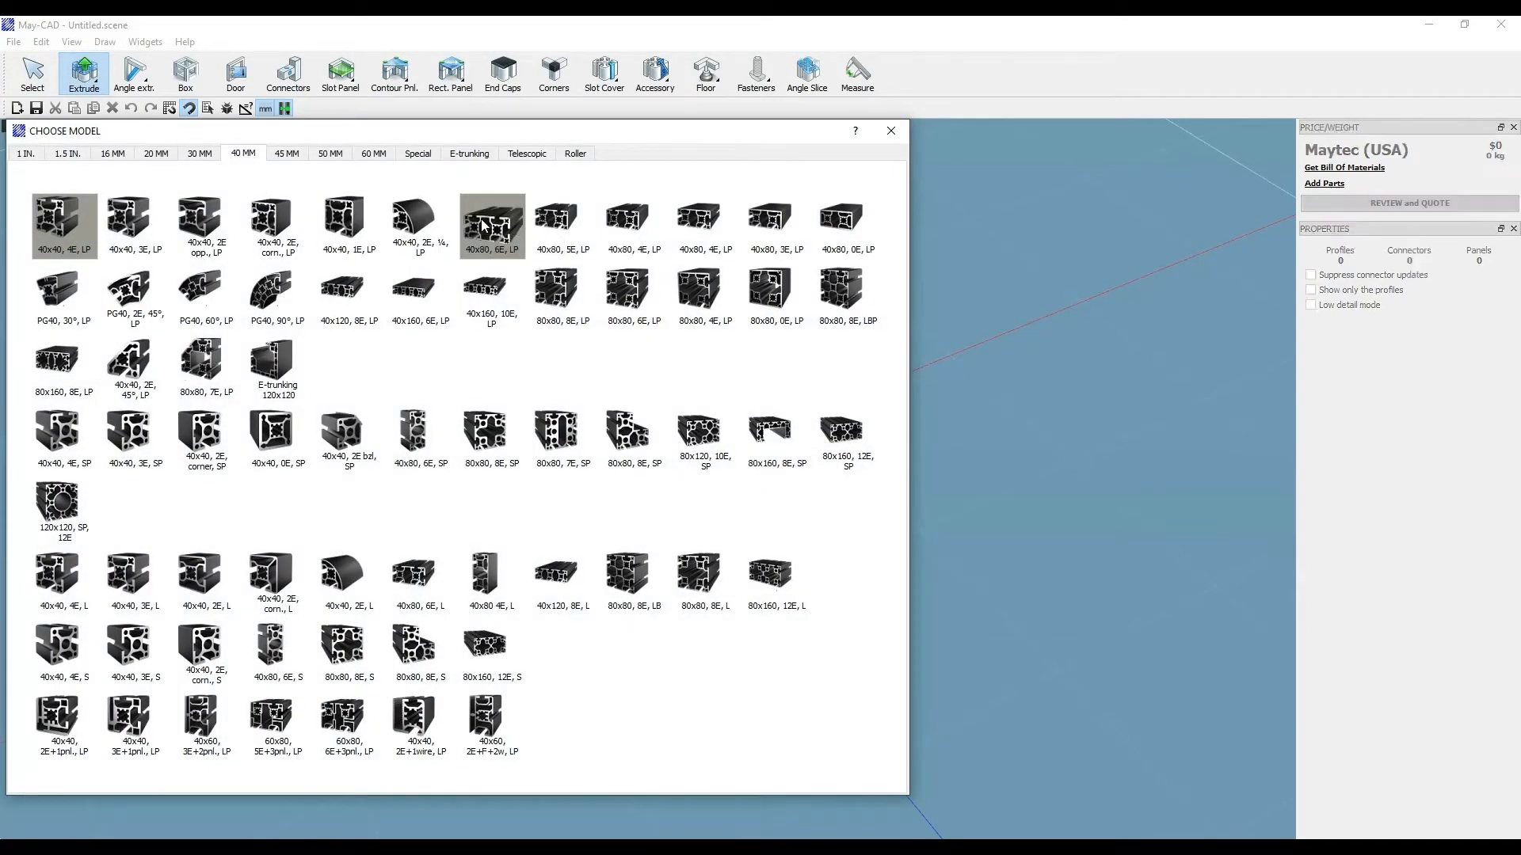
{"action": "left_click", "coordinate": [889, 132]}
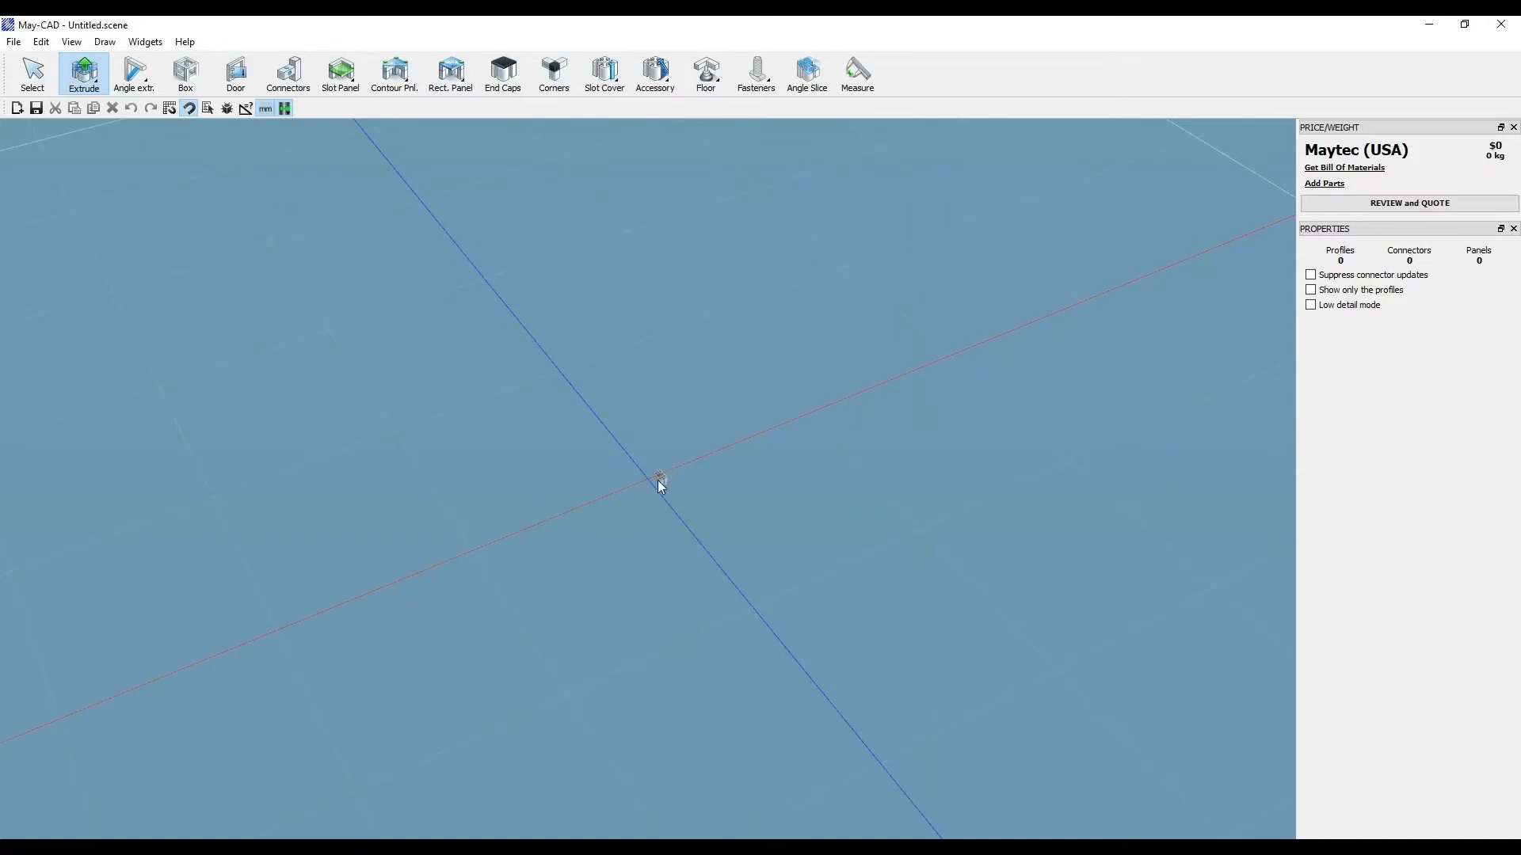
{"action": "left_click", "coordinate": [659, 481]}
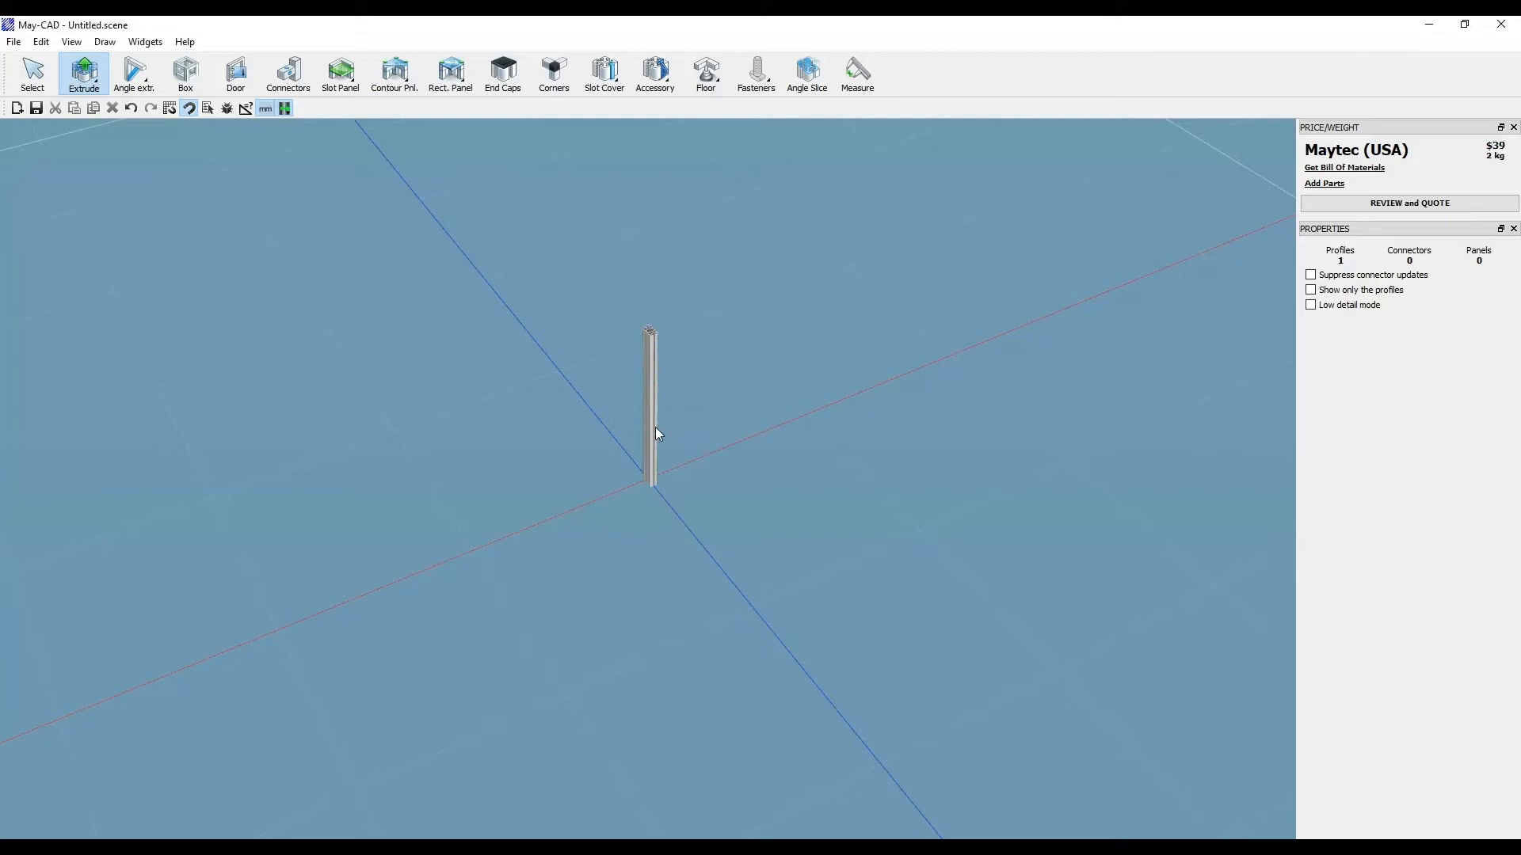
{"action": "left_click", "coordinate": [32, 72]}
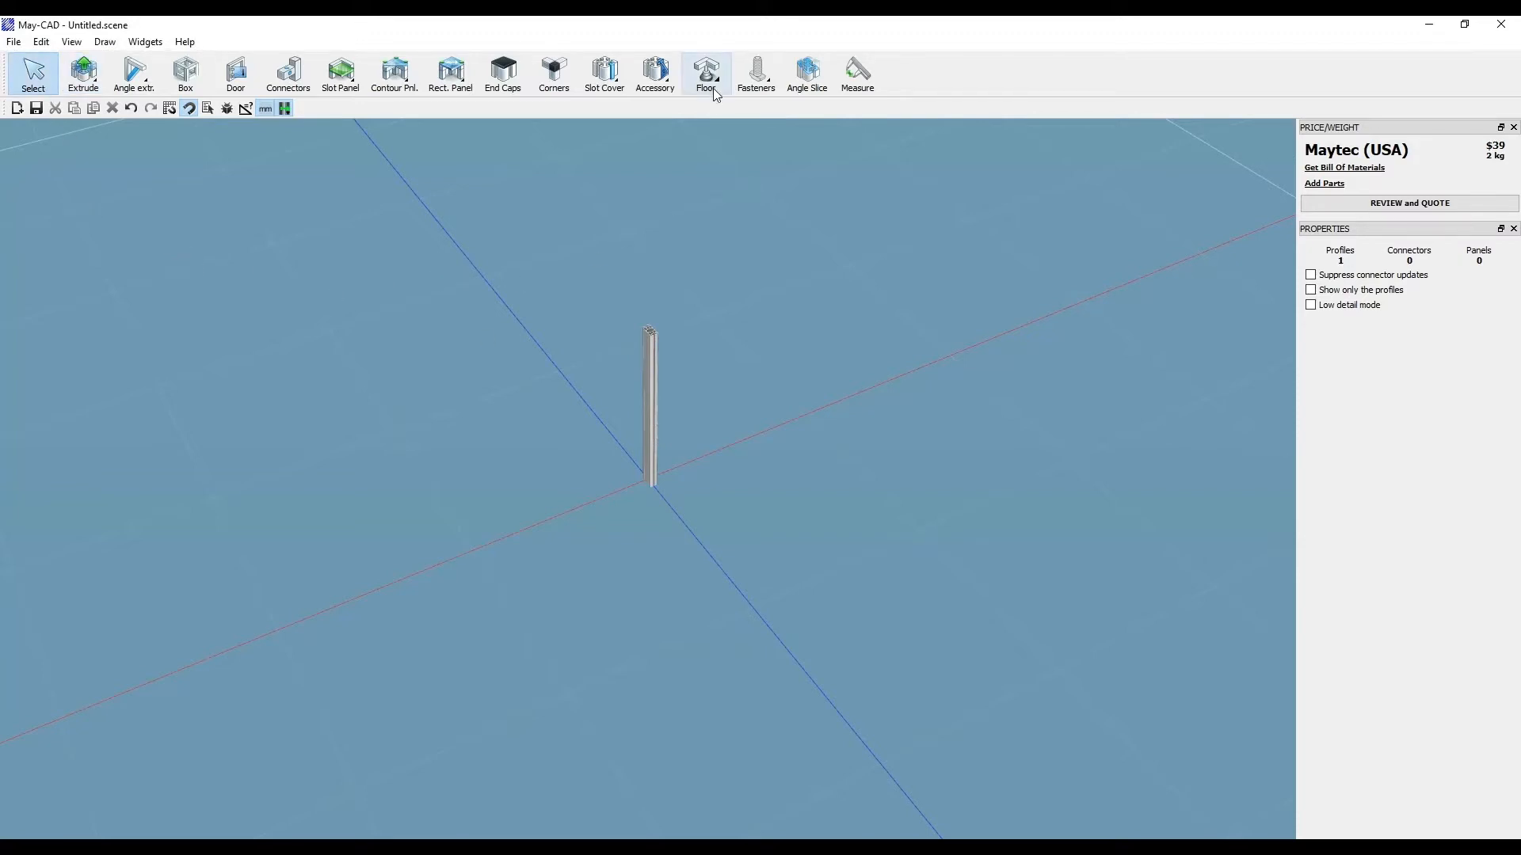
Place 40x80 base plates on the profile's top end and side face with the Floor tool ($76)
{"action": "left_click", "coordinate": [707, 75]}
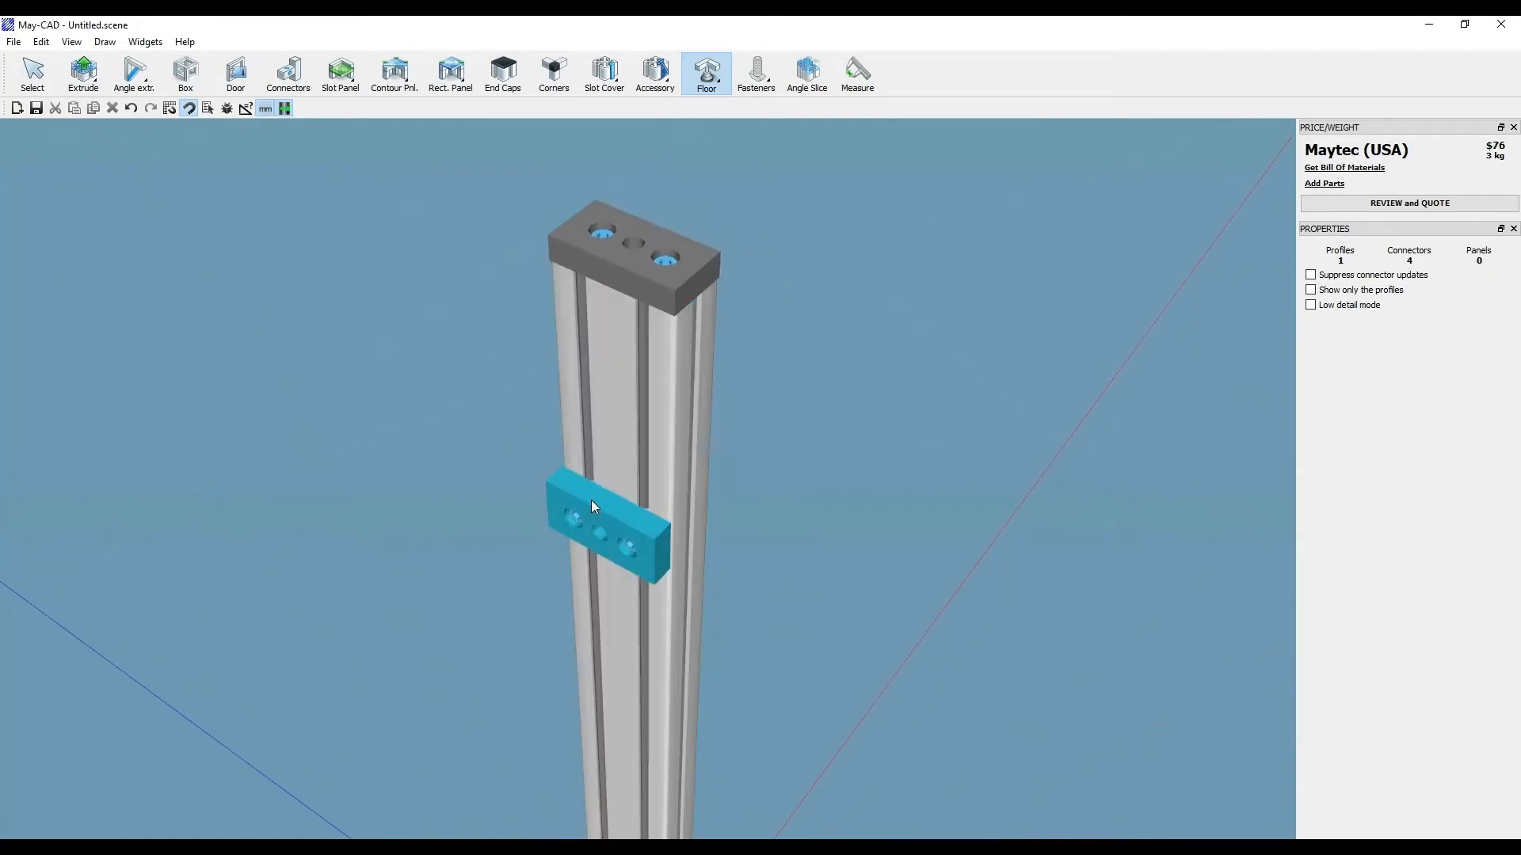
{"action": "left_click", "coordinate": [32, 73]}
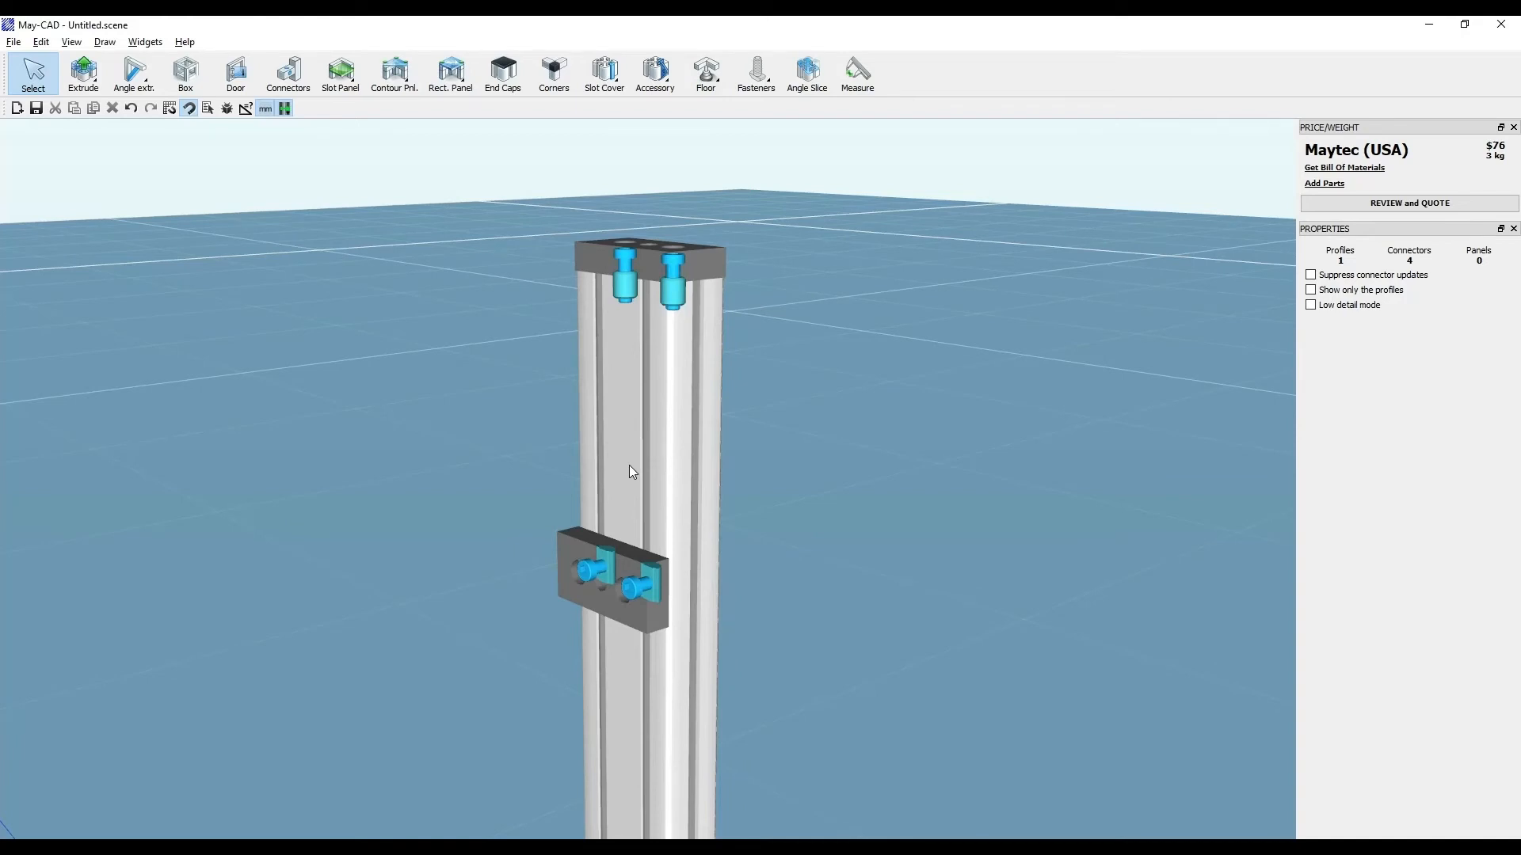
{"action": "left_click", "coordinate": [41, 41]}
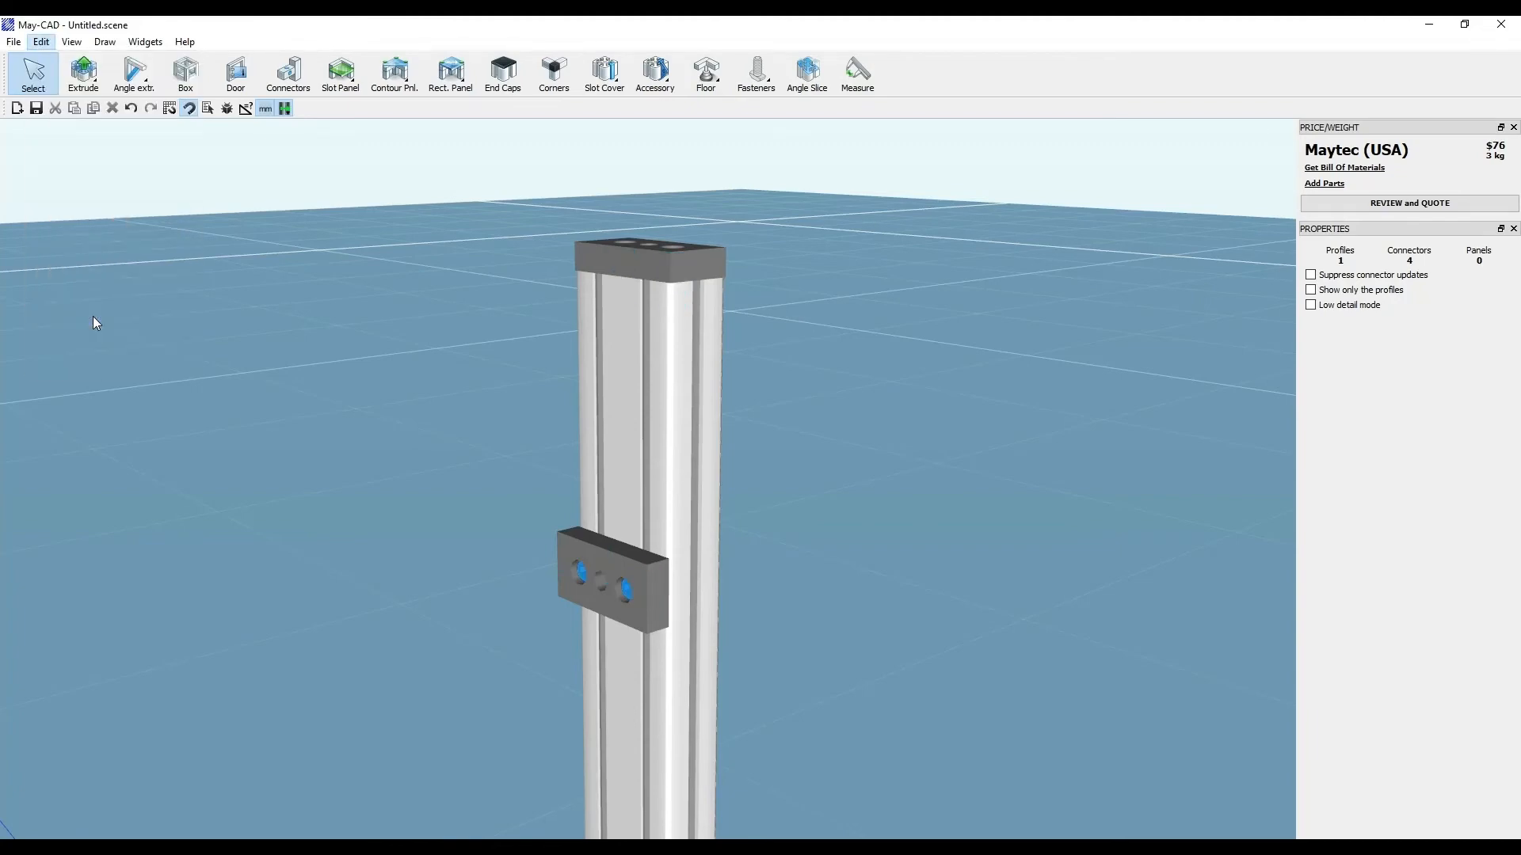
Show the bill of materials: profile, two base plates, screws, T-nuts, inserts, total $76.30
{"action": "left_click", "coordinate": [1342, 167]}
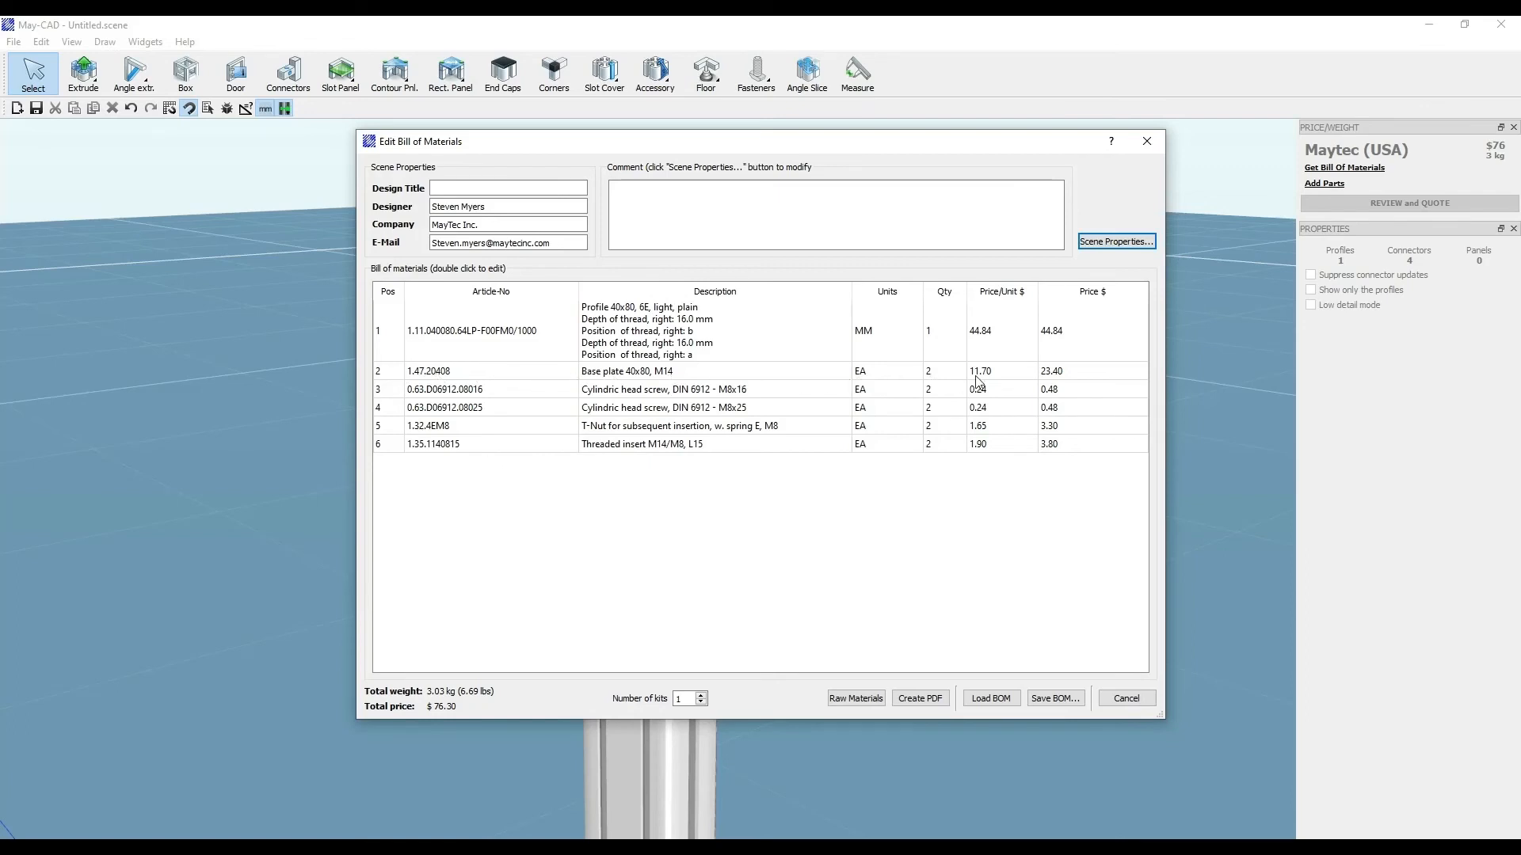
{"action": "mouse_move", "coordinate": [355, 384]}
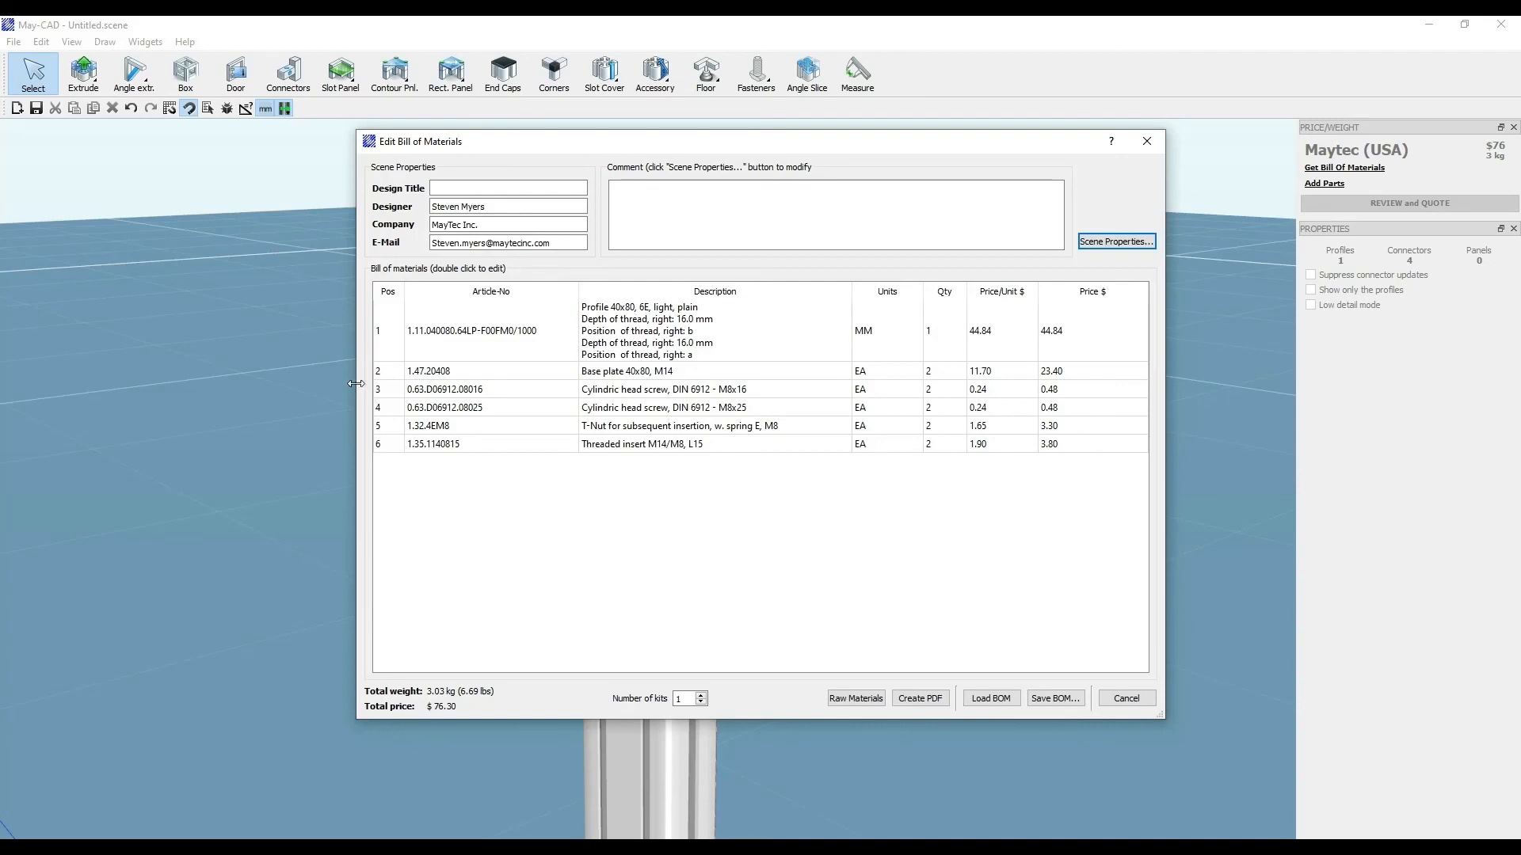